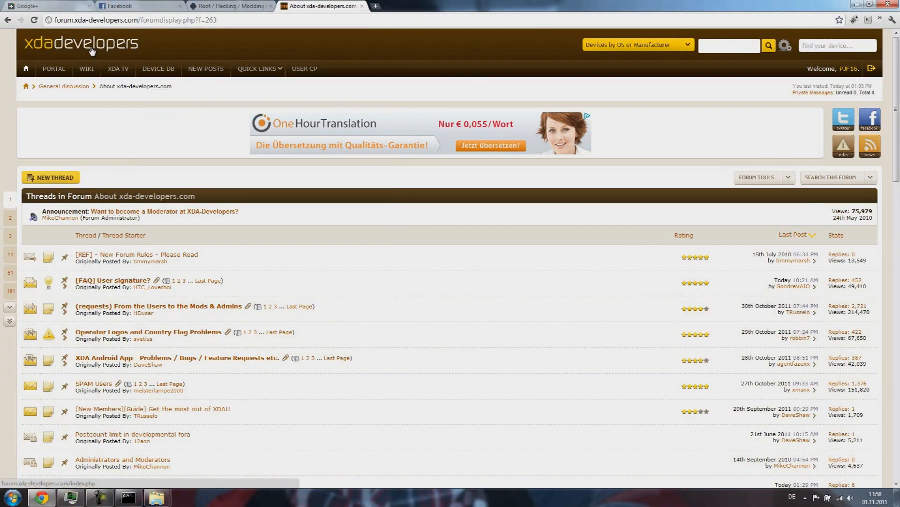
Try the XDA forum index, which is unreachable, then load google.at instead.
{"action": "left_click", "coordinate": [92, 44]}
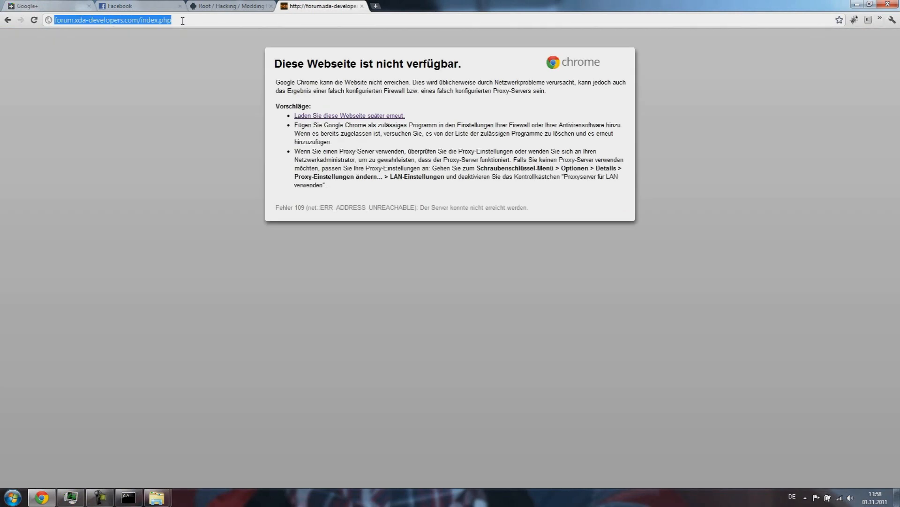
{"action": "type", "text": "google.at"}
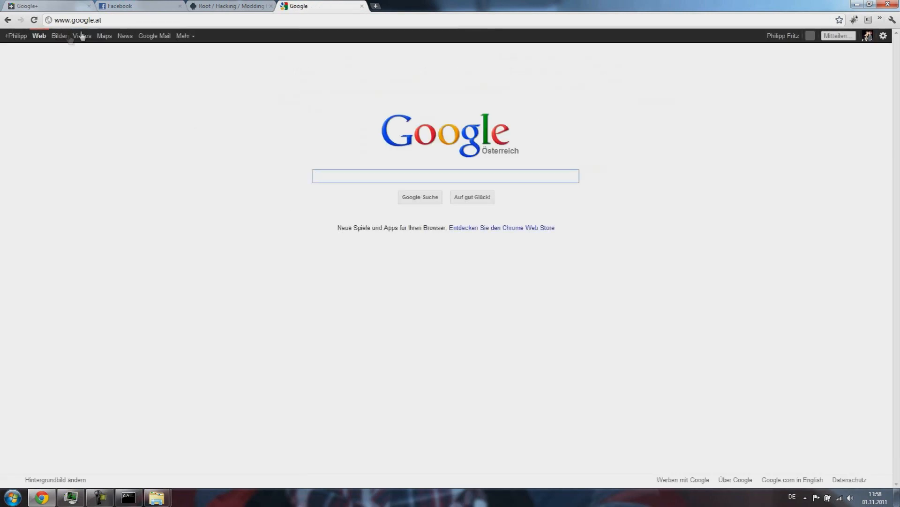
Try Google image search via 'Bilder', which fails with ERR_EMPTY_RESPONSE, and select its address.
{"action": "left_click", "coordinate": [60, 35]}
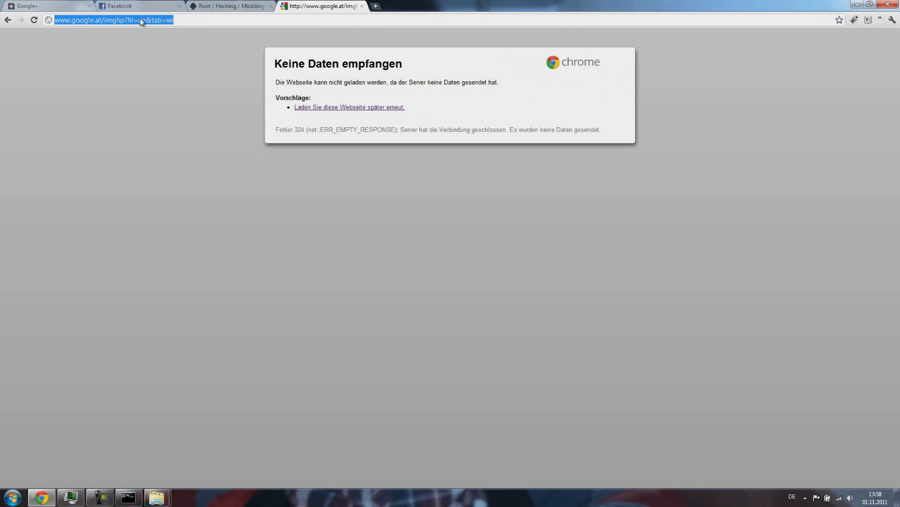
{"action": "left_click", "coordinate": [129, 497]}
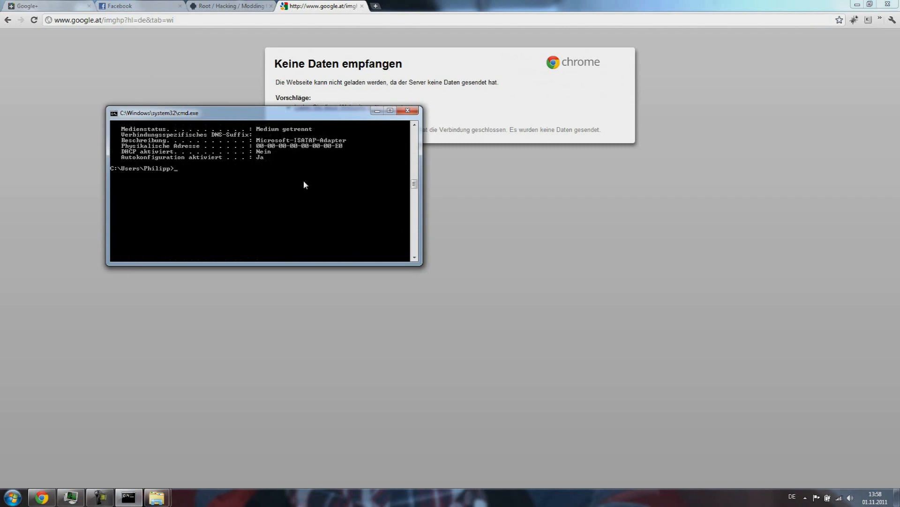
Run ping google.com, which reports the host cannot be found.
{"action": "type", "text": "ping google.co"}
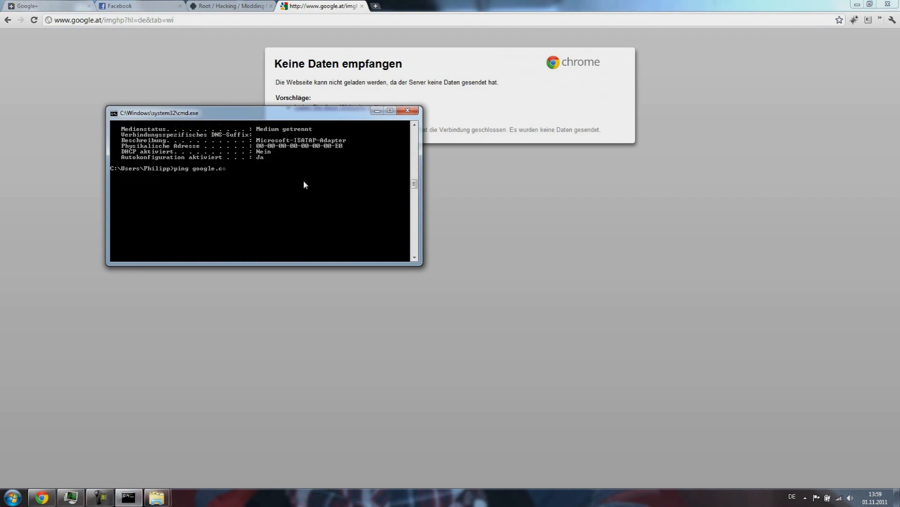
{"action": "type", "text": "n"}
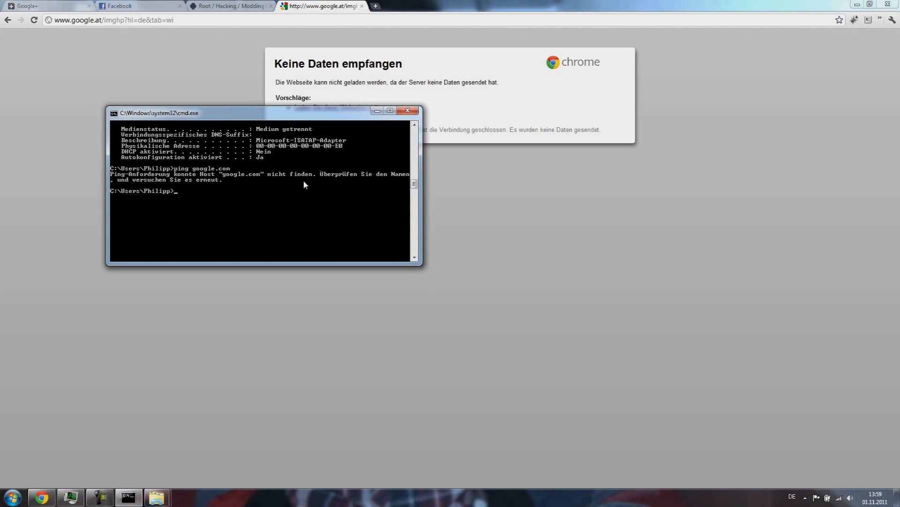
Run ping xda-developers.com as a second check.
{"action": "type", "text": "ping x"}
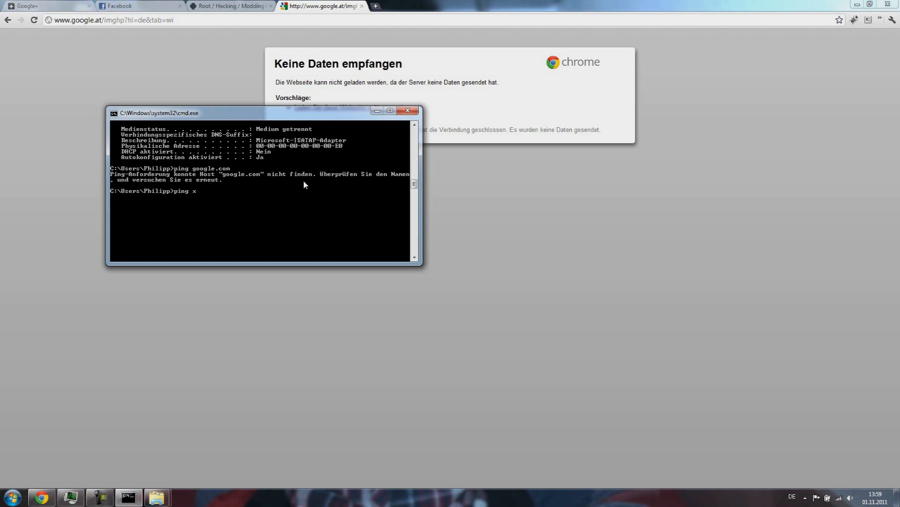
{"action": "type", "text": "da-deve"}
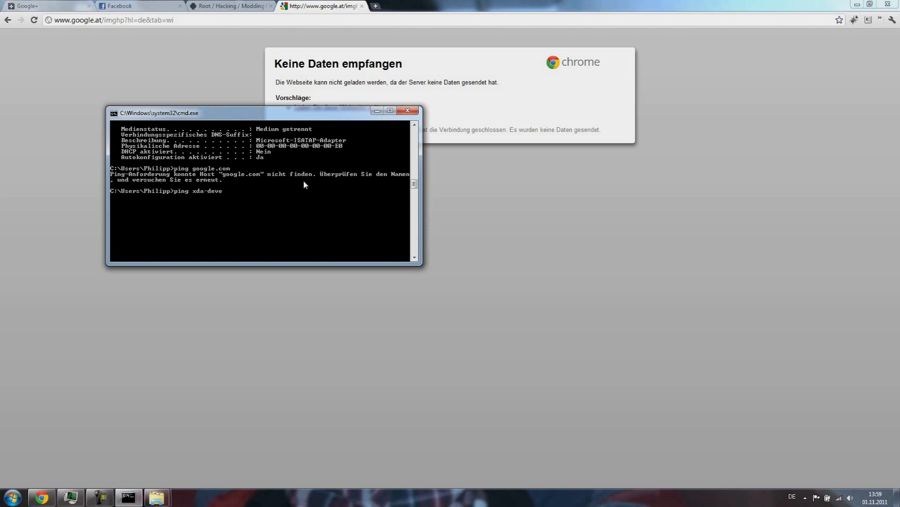
{"action": "type", "text": "lo"}
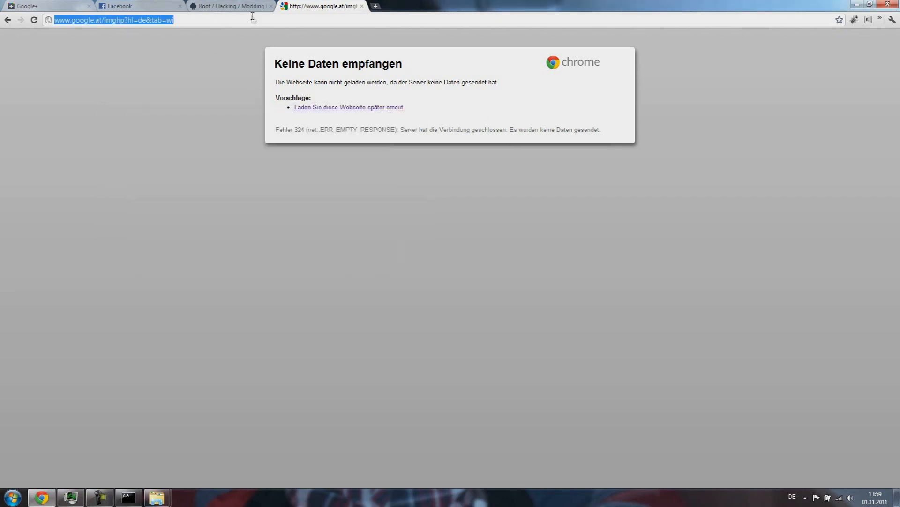
Reload the Google+ stream and own profile page successfully, then return to the failed google.at tab.
{"action": "left_click", "coordinate": [42, 6]}
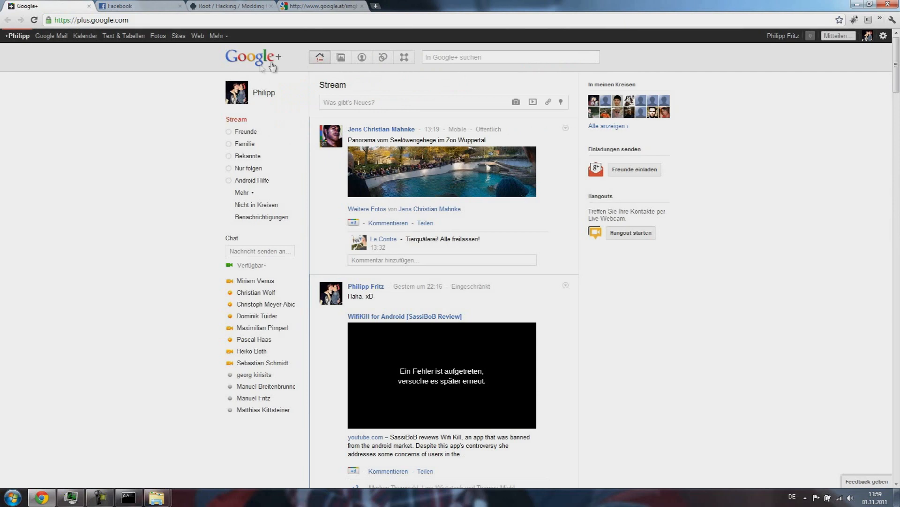
{"action": "left_click", "coordinate": [263, 92]}
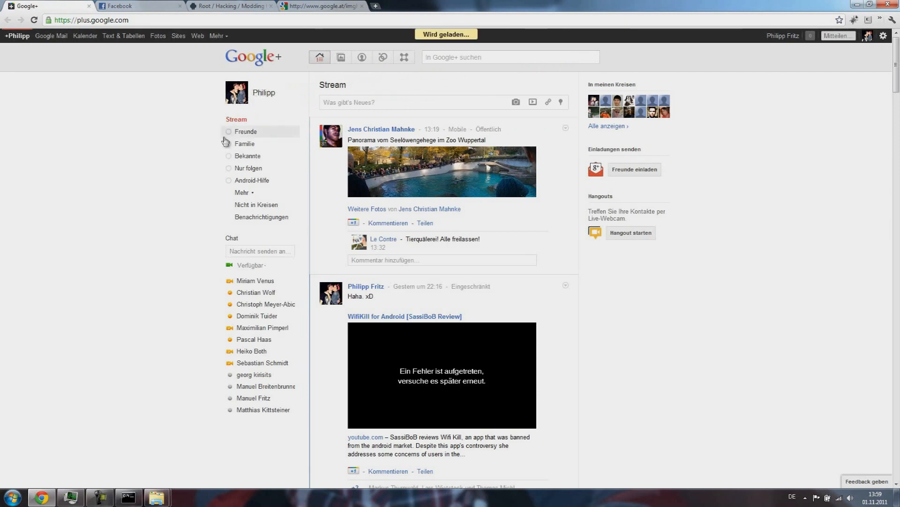
{"action": "mouse_move", "coordinate": [155, 377]}
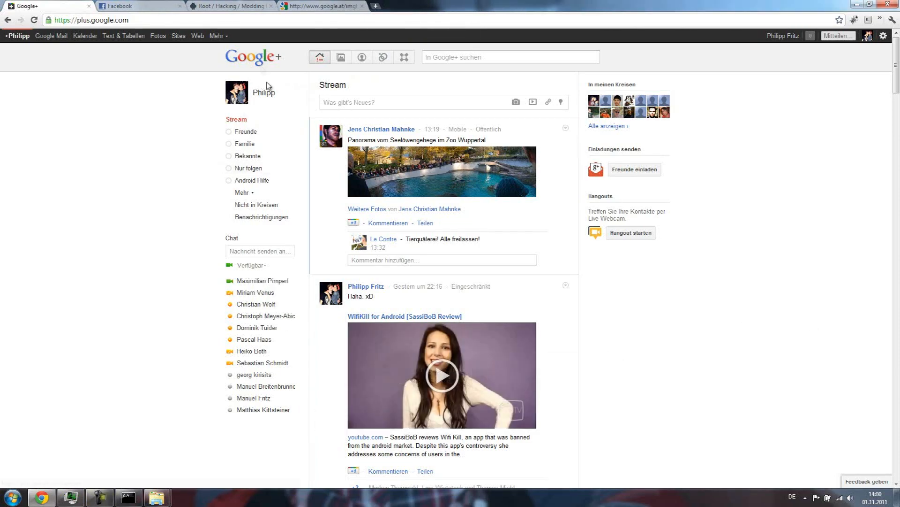
{"action": "left_click", "coordinate": [264, 92]}
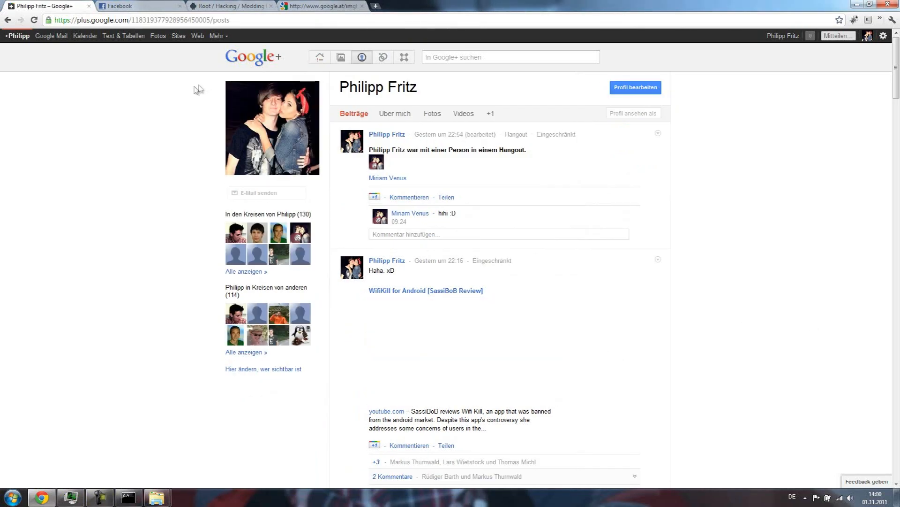
{"action": "left_click", "coordinate": [330, 6]}
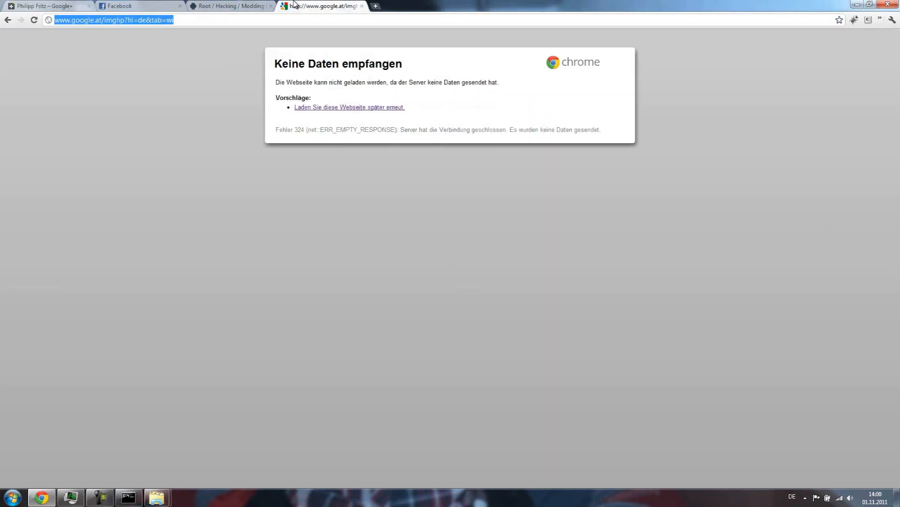
Load the XDA Galaxy S I9000 forum via 'xda', then start another ping google in cmd.
{"action": "type", "text": "xda"}
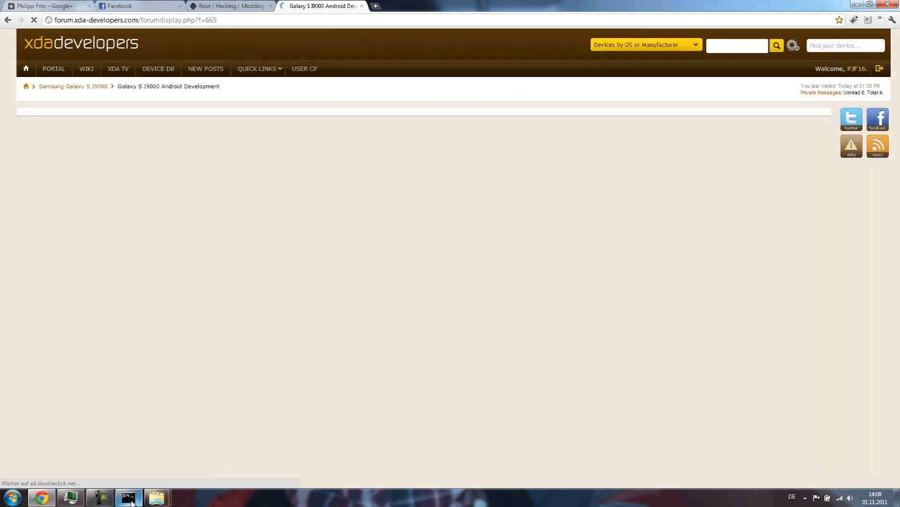
{"action": "left_click", "coordinate": [126, 497]}
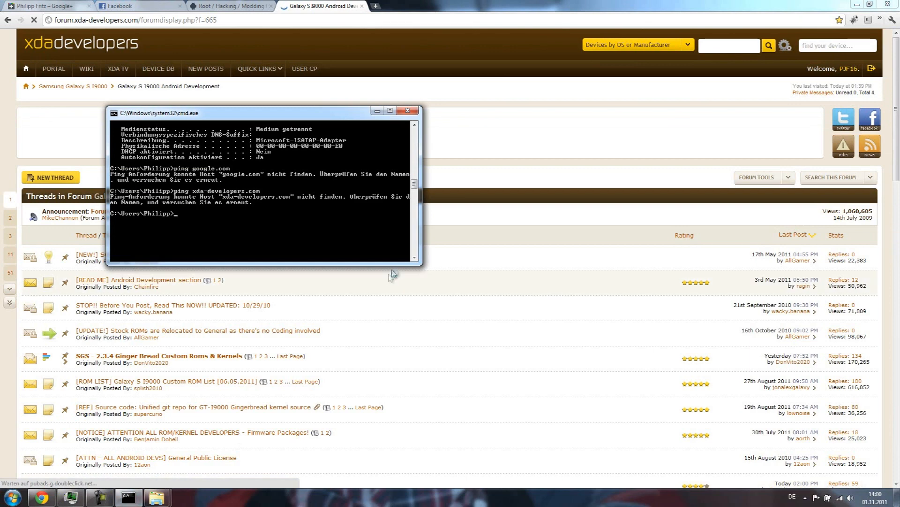
{"action": "type", "text": "ping goog"}
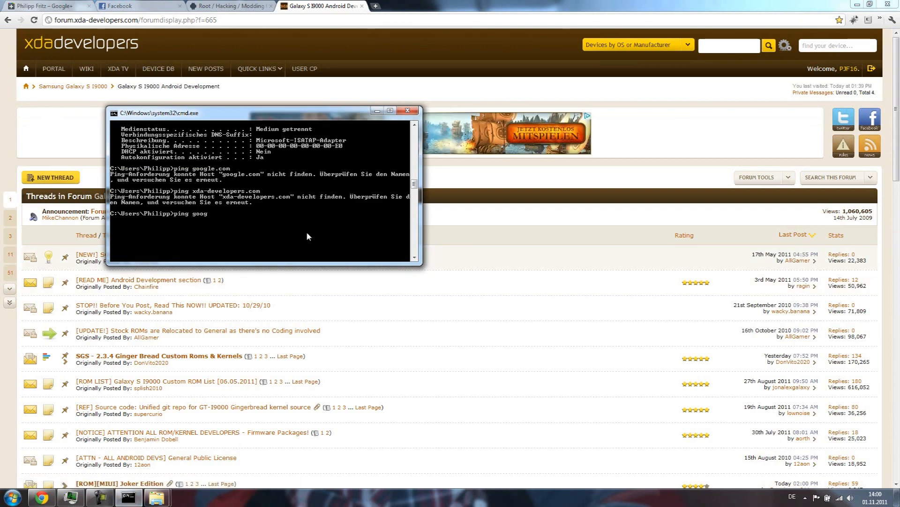